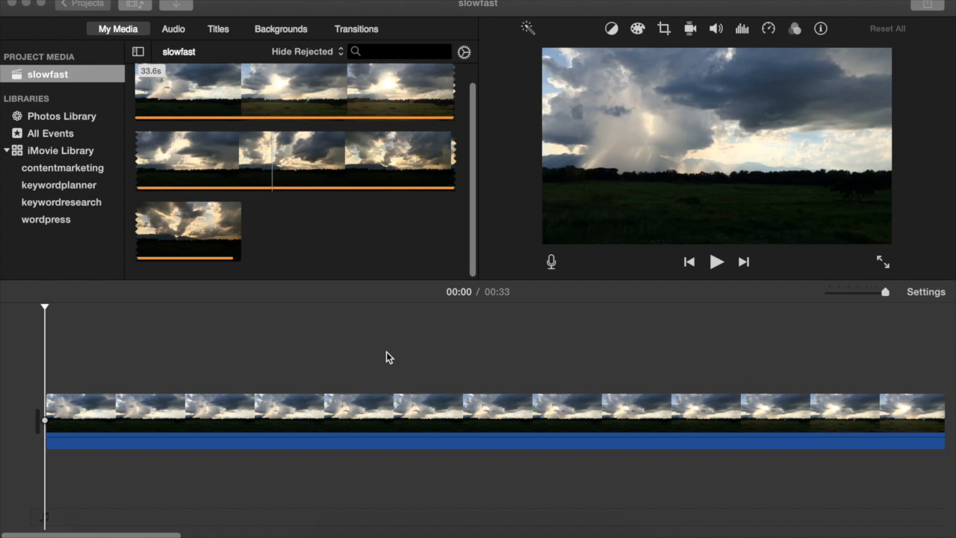
mouse_move(720, 275)
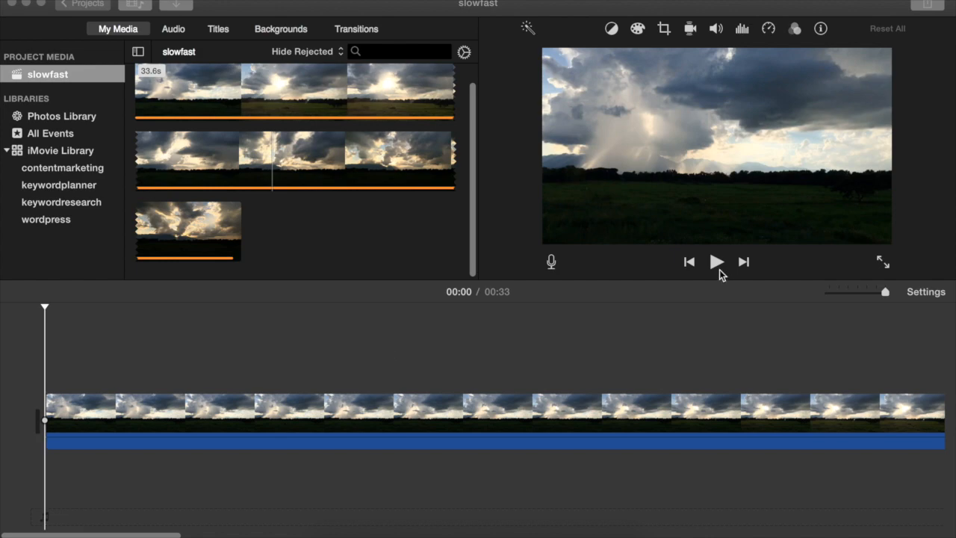
mouse_move(717, 269)
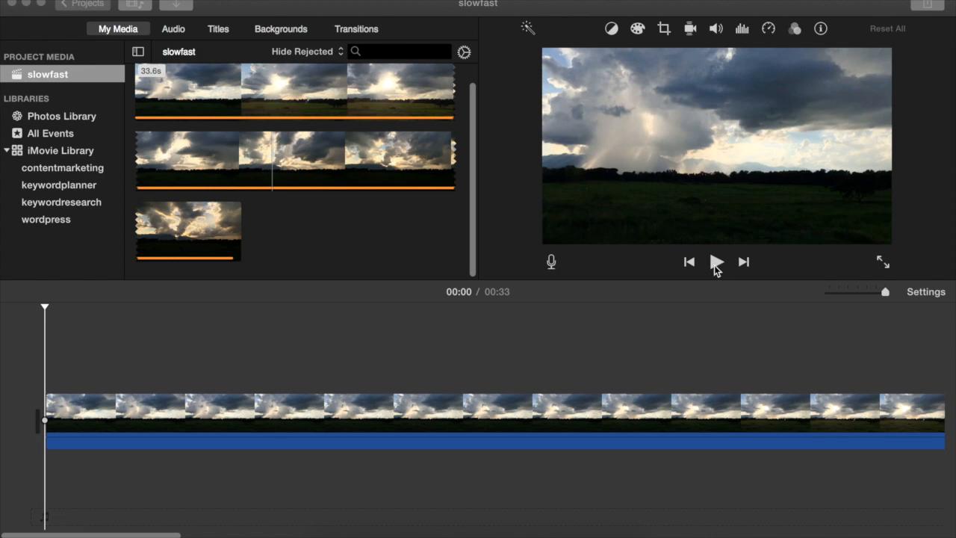
Preview the cloud clip, then apply Fast Forward 8x, shrinking it from 33 s to about 4 s
click(716, 261)
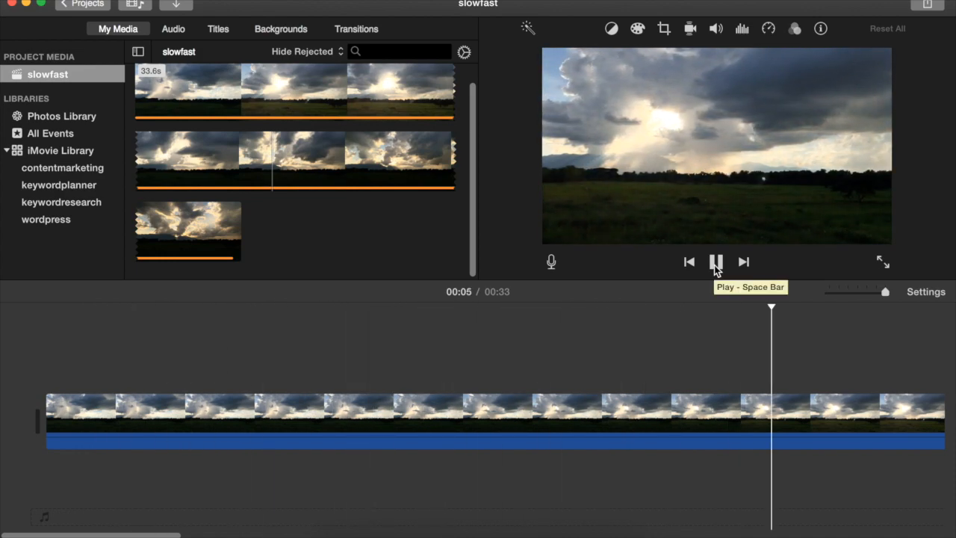
click(715, 261)
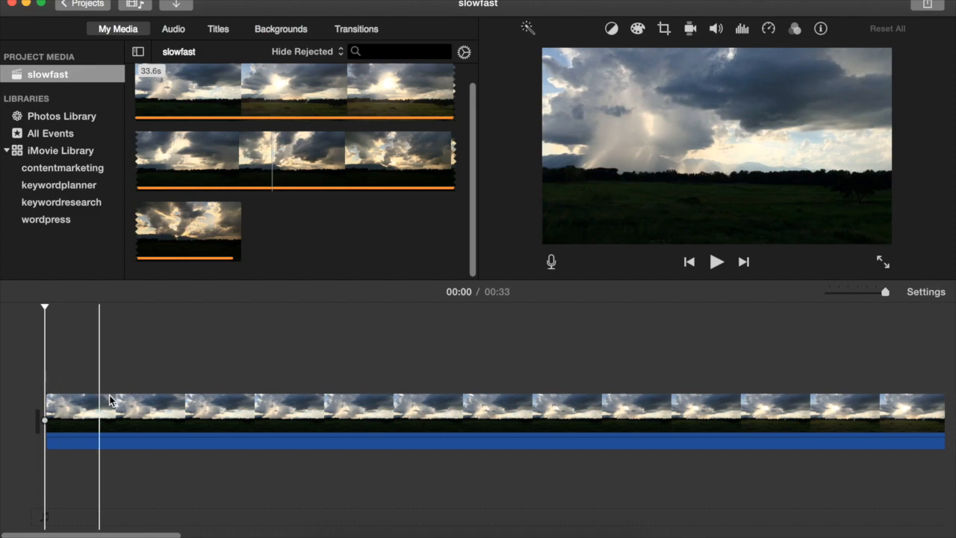
click(156, 422)
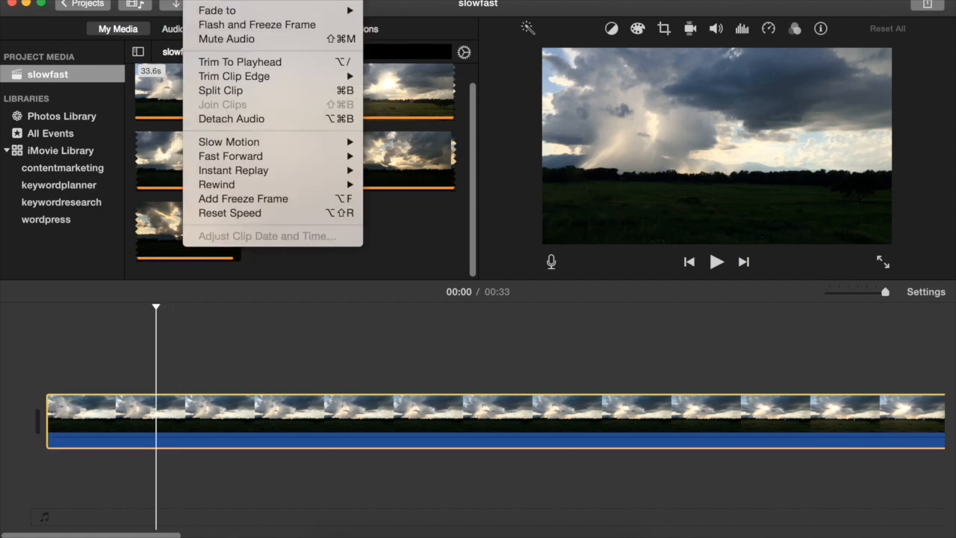
mouse_move(230, 157)
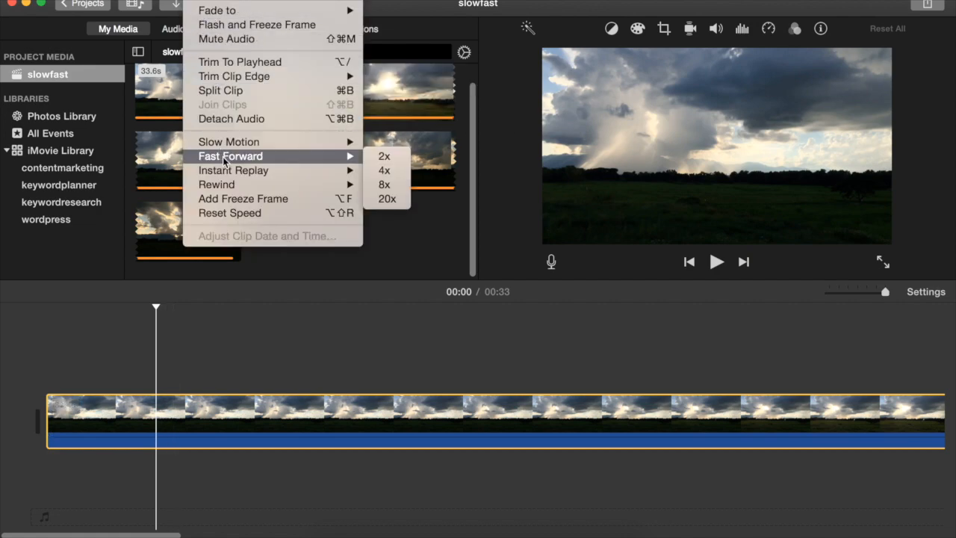
mouse_move(345, 161)
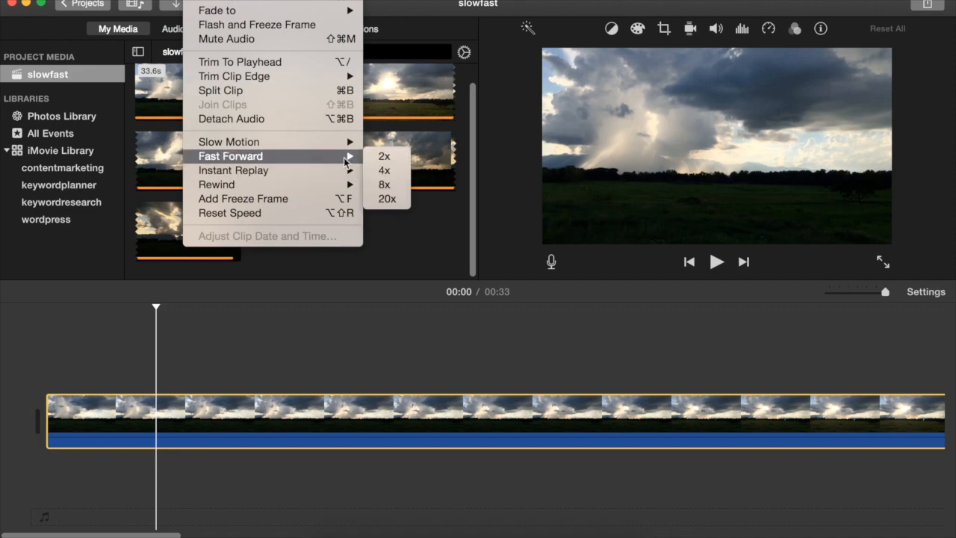
mouse_move(383, 186)
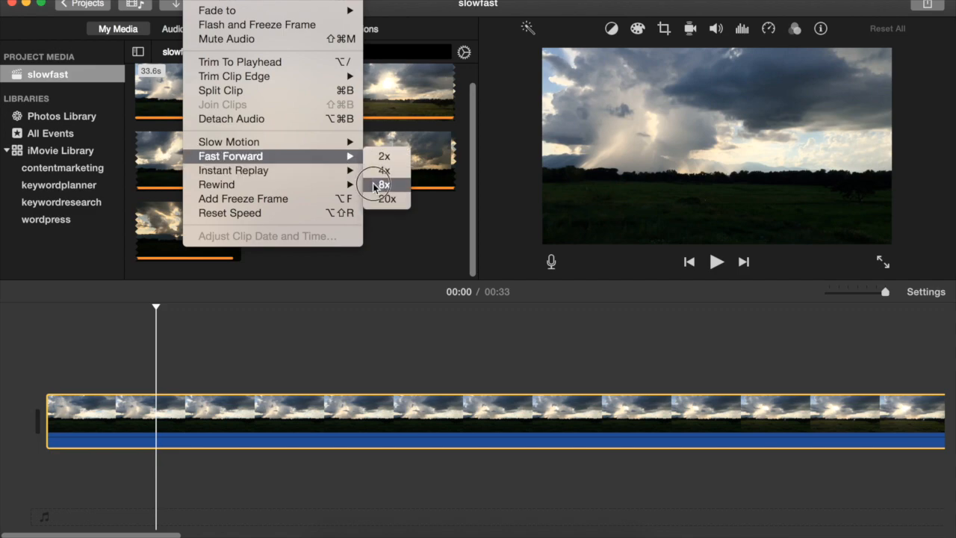
click(383, 186)
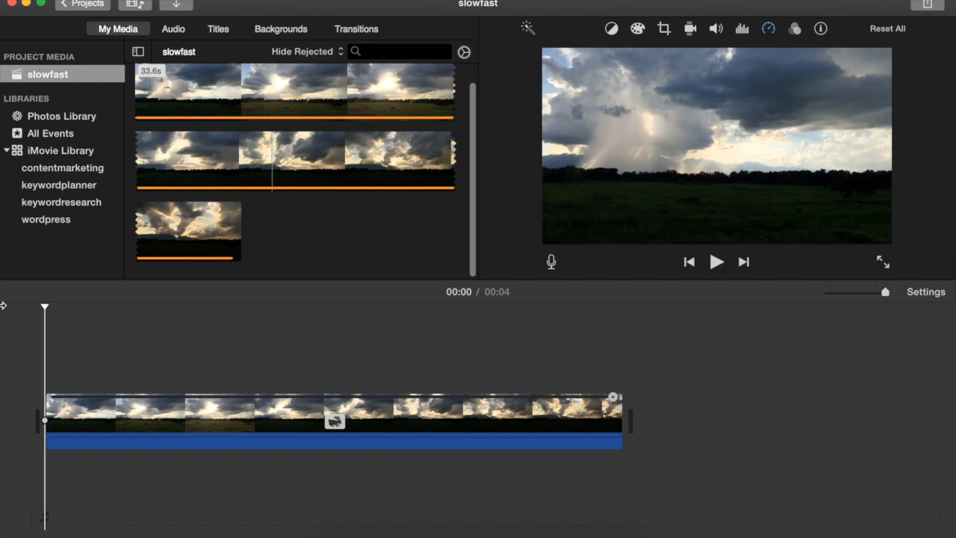
Preview the sped-up clip, then Reset Speed so it lasts 33 seconds again
click(397, 413)
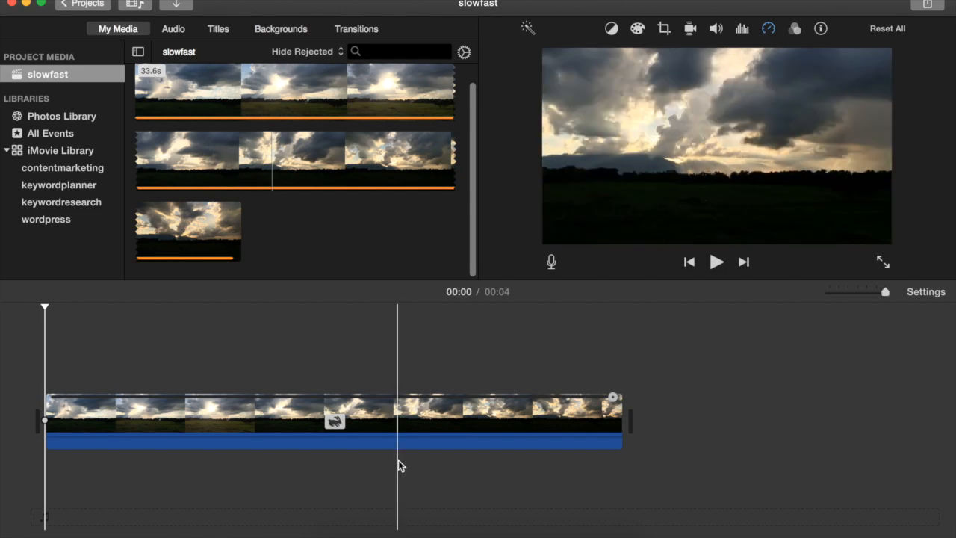
mouse_move(615, 370)
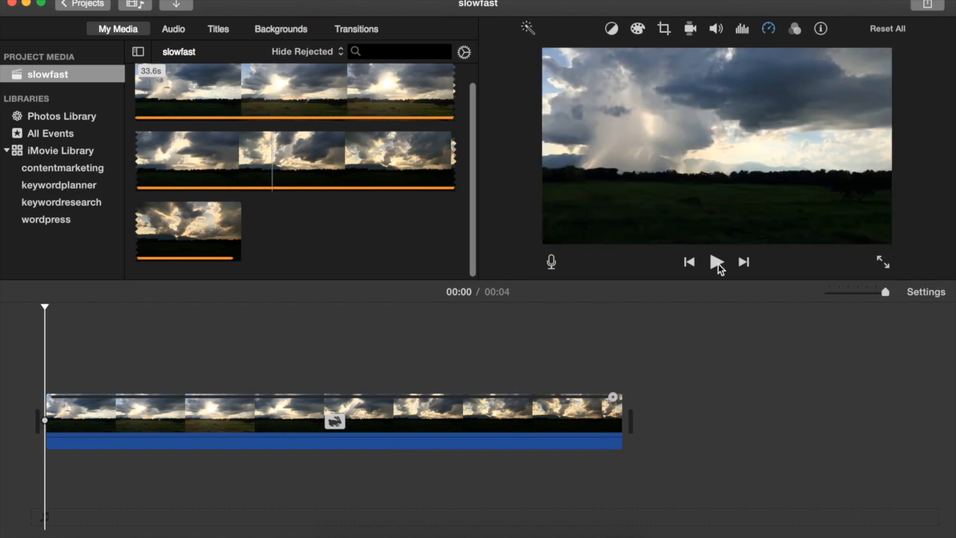
click(715, 262)
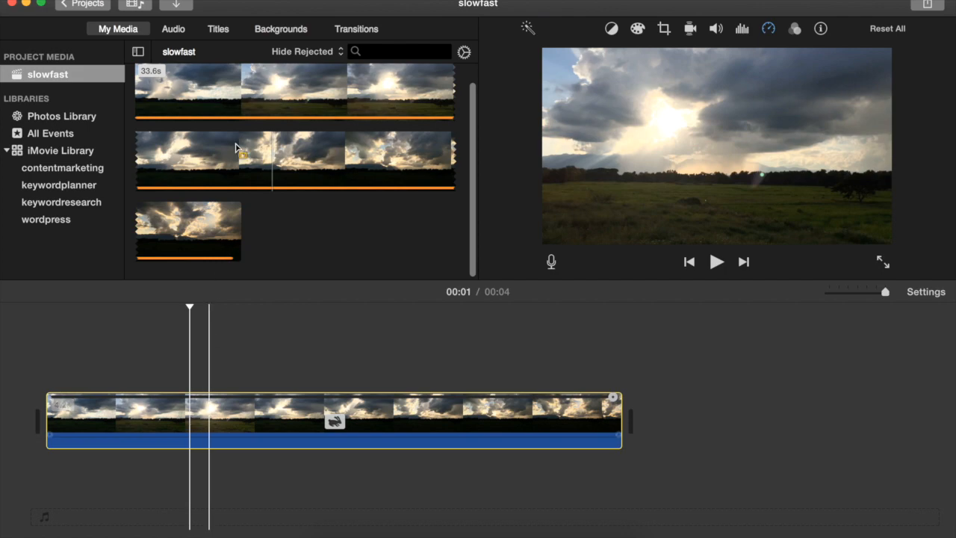
right_click(335, 422)
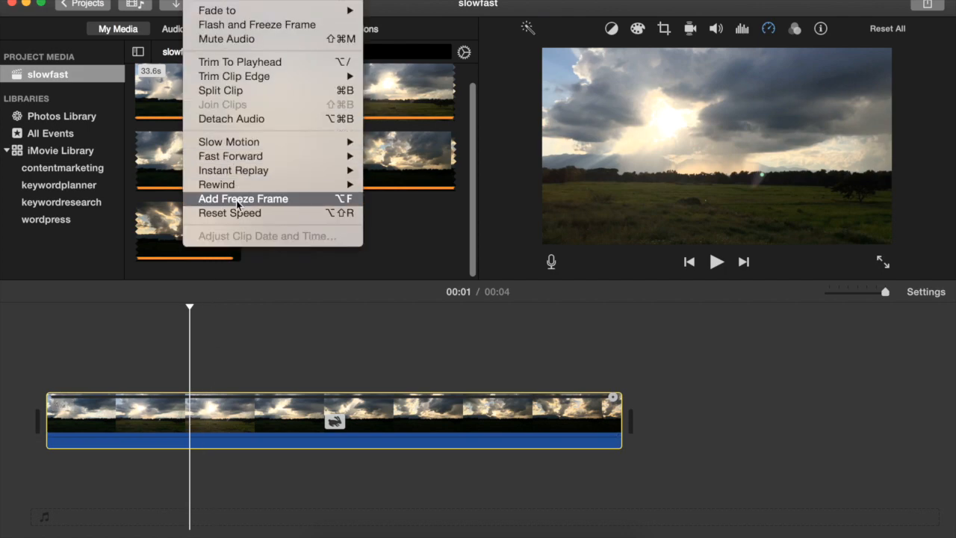
mouse_move(230, 212)
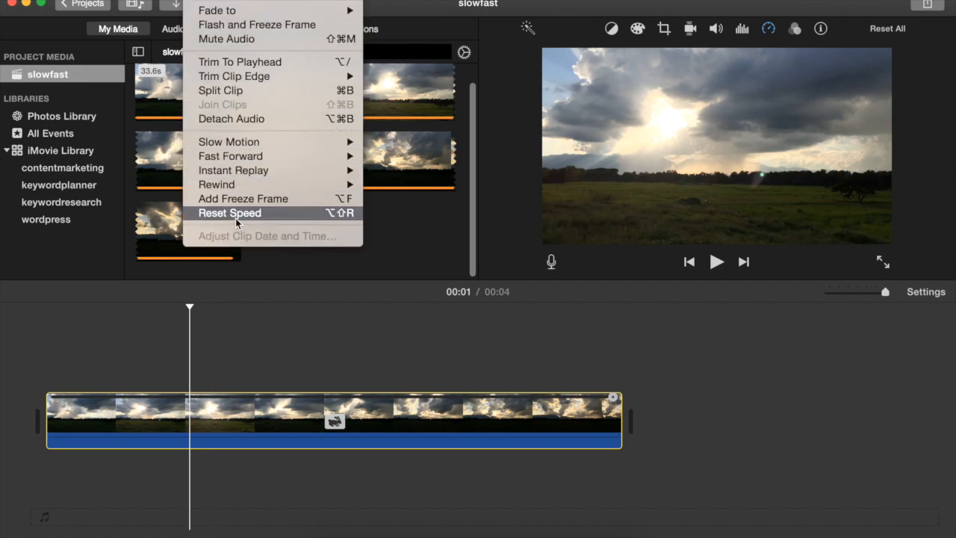
click(230, 212)
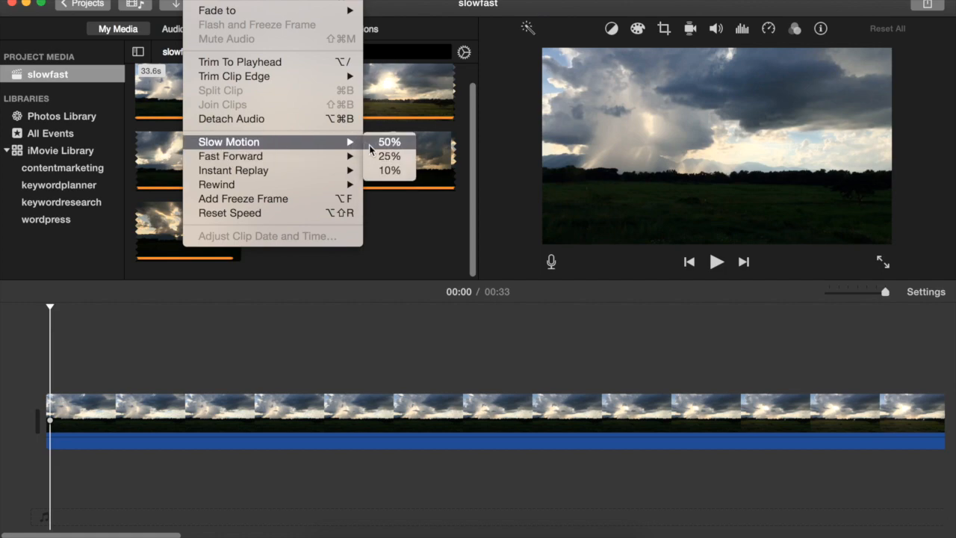
Apply Slow Motion 50%, stretching the clip to 1:06, and preview it
click(388, 140)
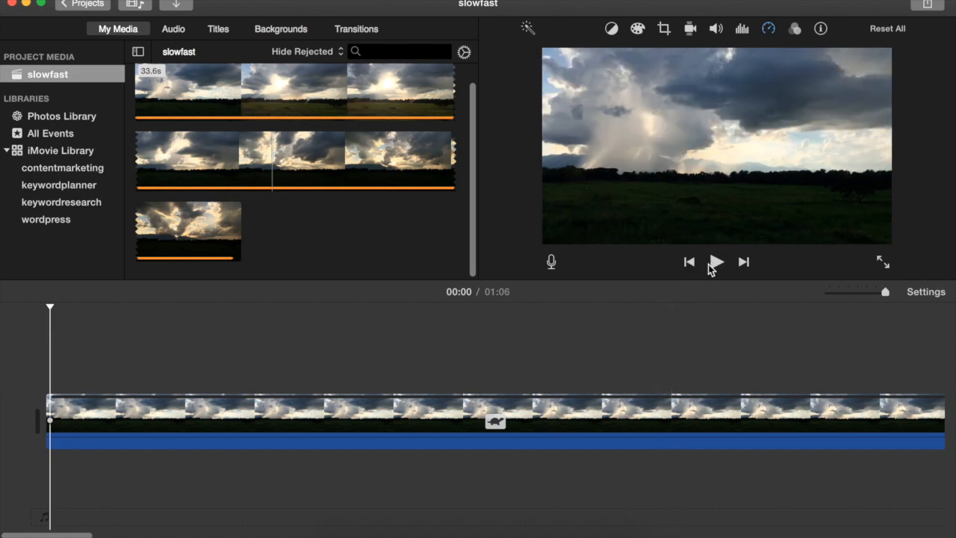
click(714, 262)
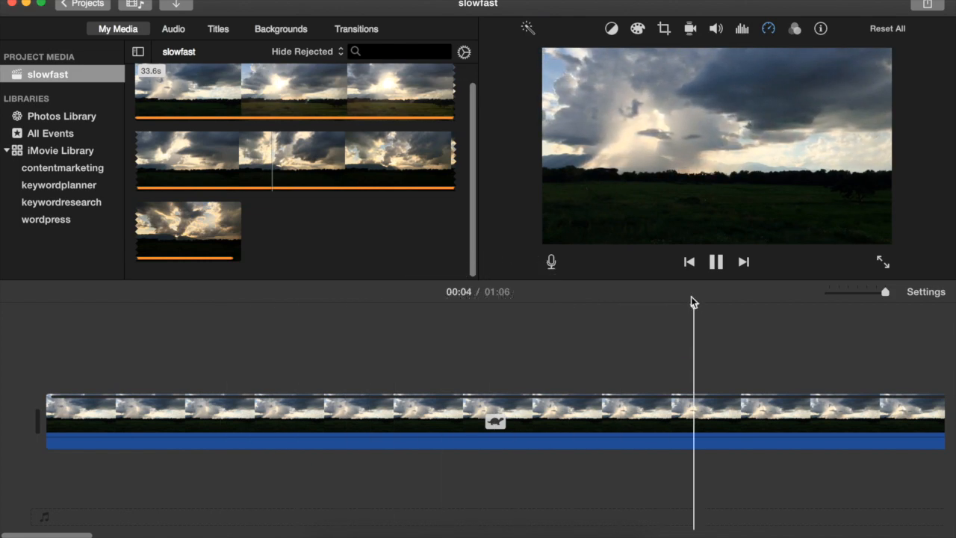
Reset Speed to restore the 33-second clip and return the playhead to its start
right_click(471, 419)
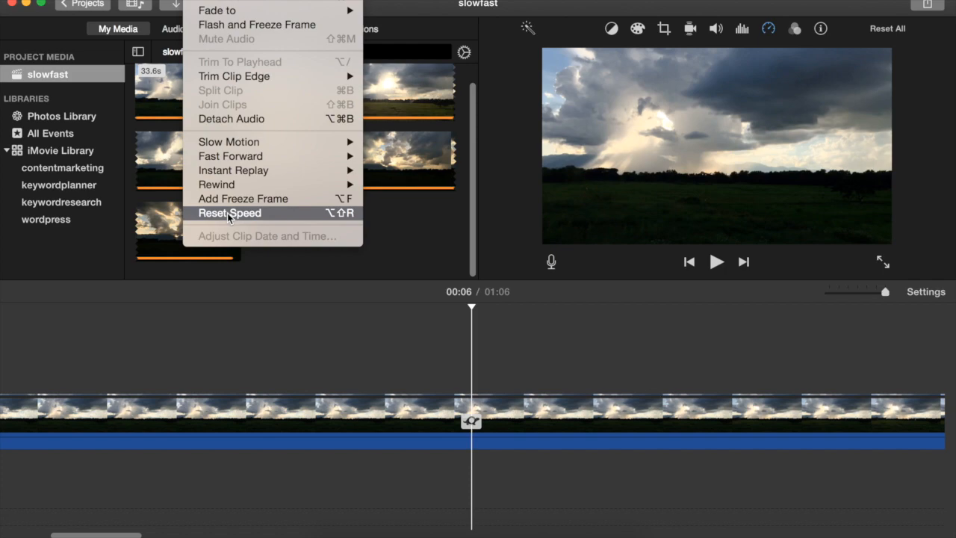
click(231, 212)
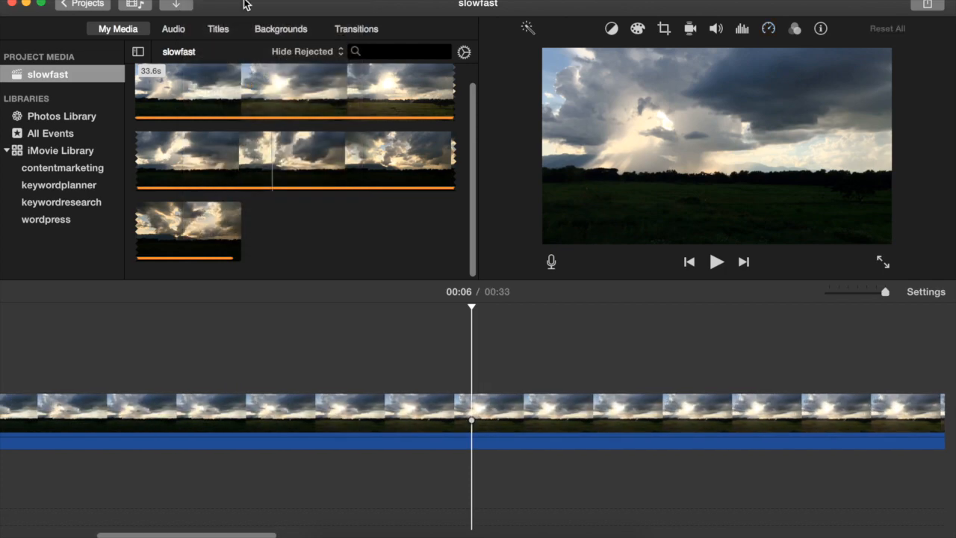
click(689, 261)
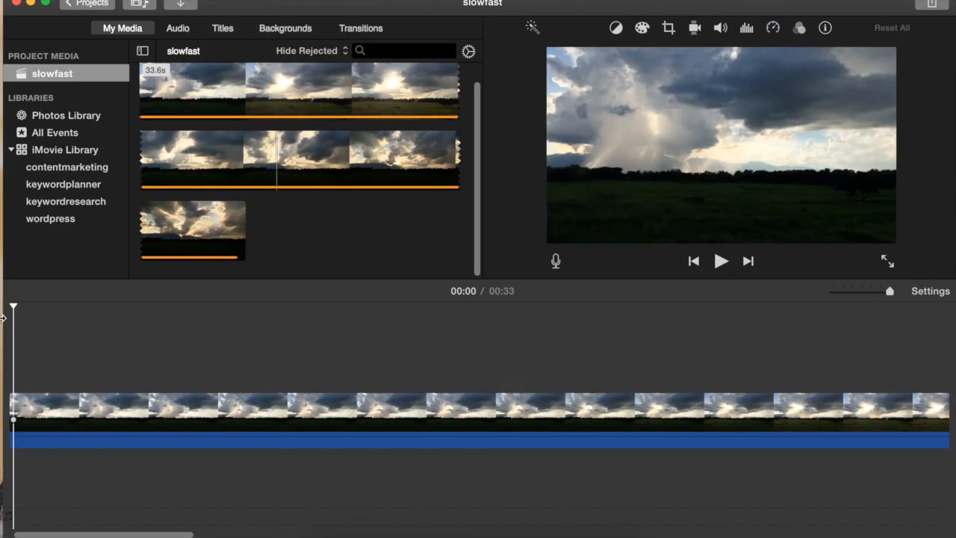